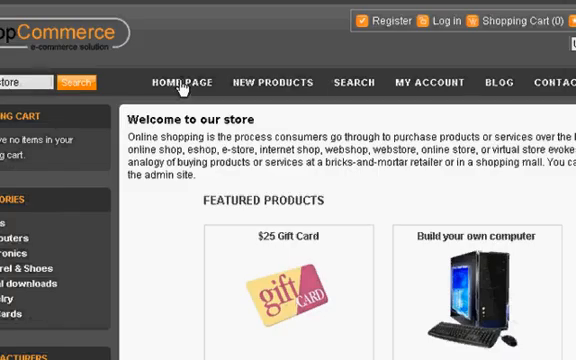
mouse_move(284, 124)
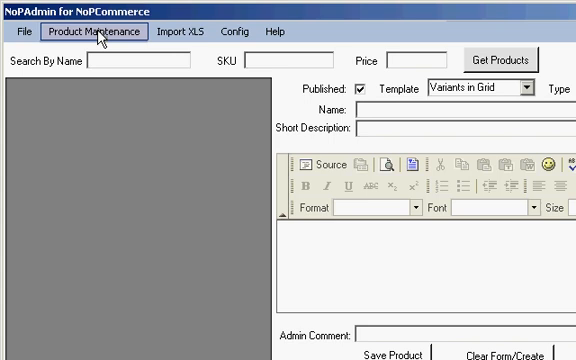
Step: View the Product Maintenance menu options in NopAdmin
click(96, 32)
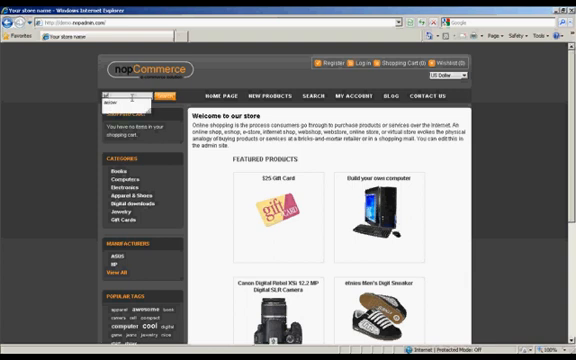
Step: Show the Arrow Men's Wrinkle Free Pinpoint Solid Long Sleeve shirt page, $24.00 in stock
click(160, 96)
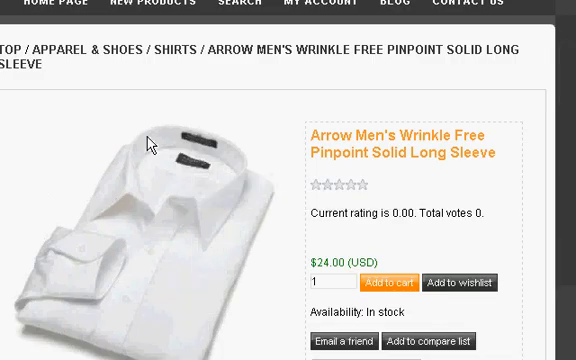
mouse_move(232, 204)
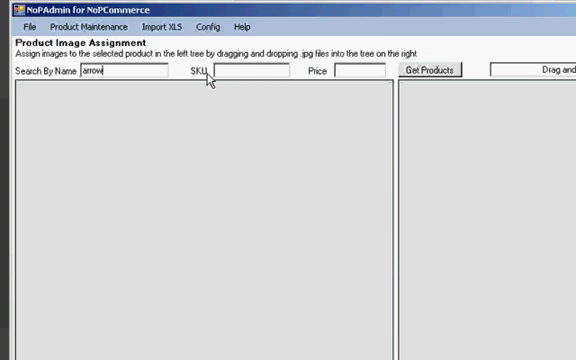
mouse_move(418, 76)
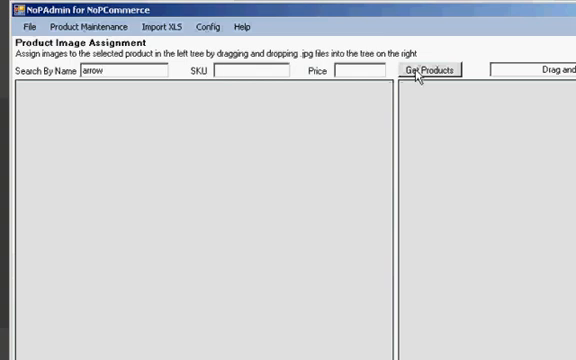
Step: List products matching 'arrow' in Product Image Assignment to reach the Arrow Men's shirt
click(428, 72)
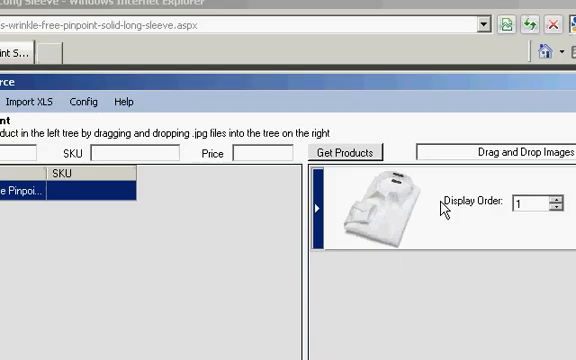
mouse_move(384, 94)
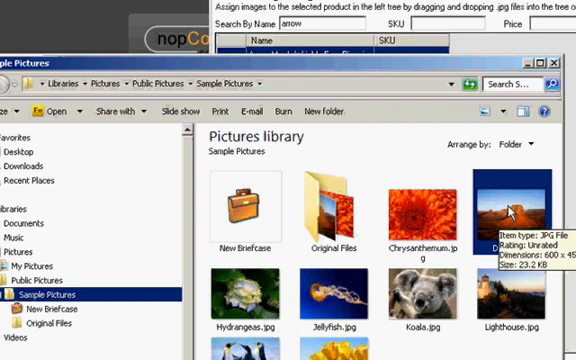
mouse_move(284, 68)
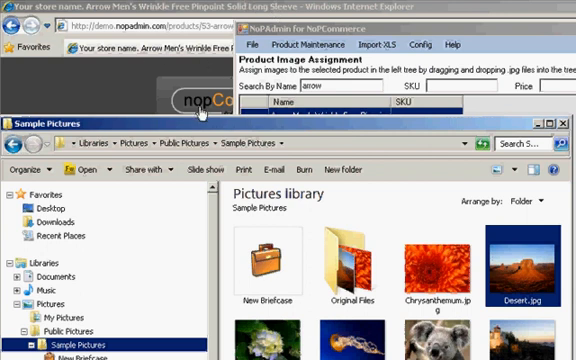
mouse_move(200, 120)
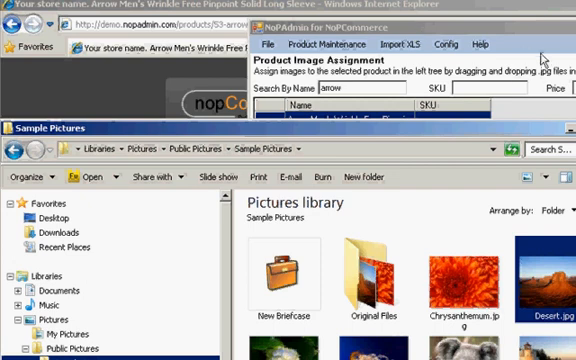
mouse_move(322, 308)
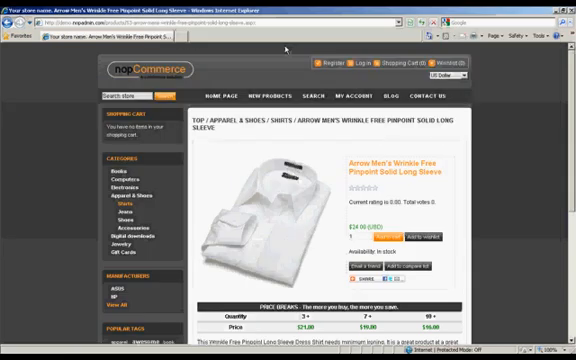
mouse_move(480, 170)
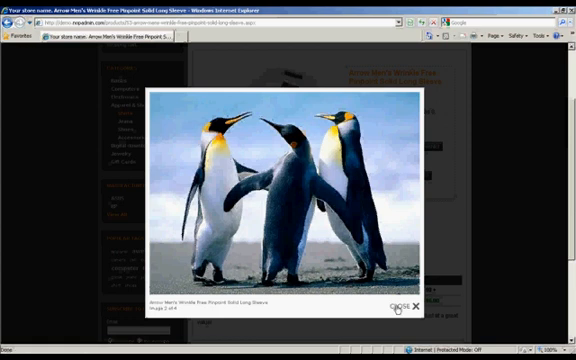
Step: Preview the shirt's Penguins, Jellyfish and Desert thumbnails, then return to NopAdmin
click(410, 304)
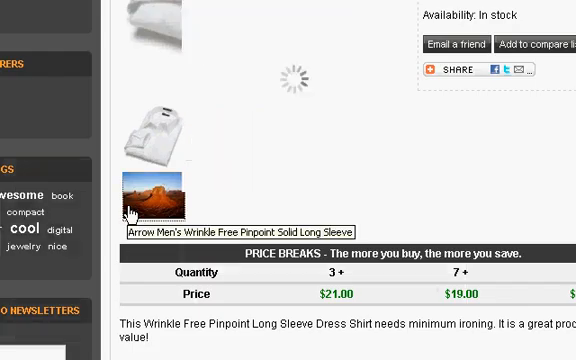
click(152, 192)
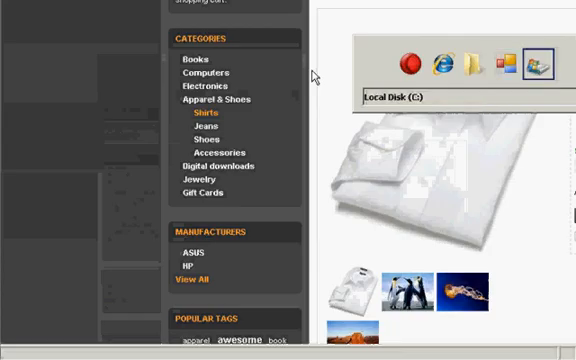
click(476, 62)
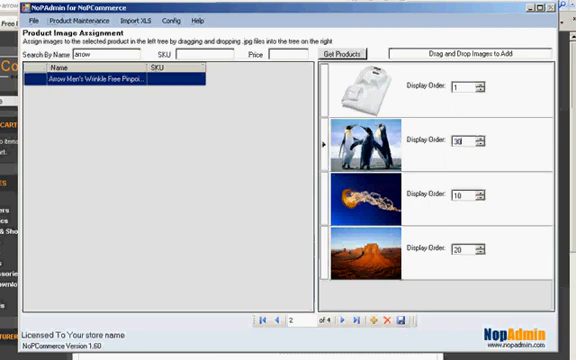
Step: Raise the shirt picture's display order so it sorts after the other images
click(274, 328)
text(40)
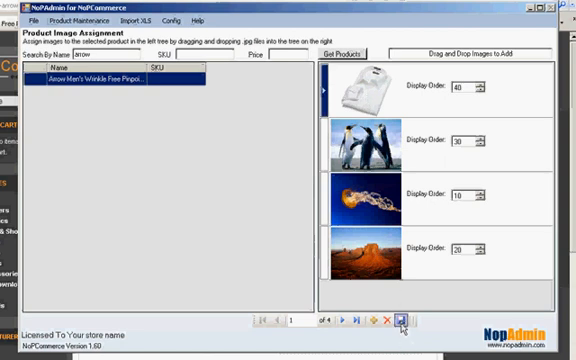
mouse_move(148, 84)
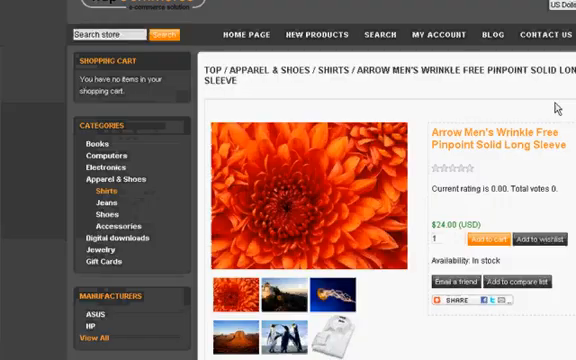
mouse_move(244, 304)
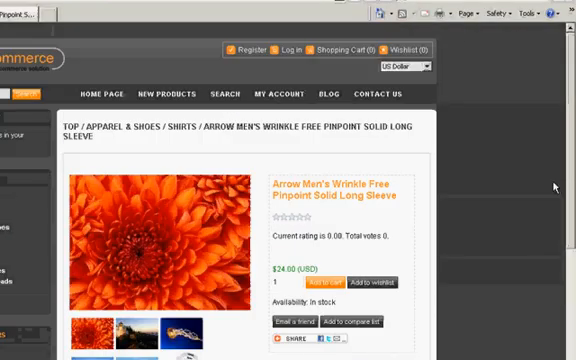
mouse_move(92, 330)
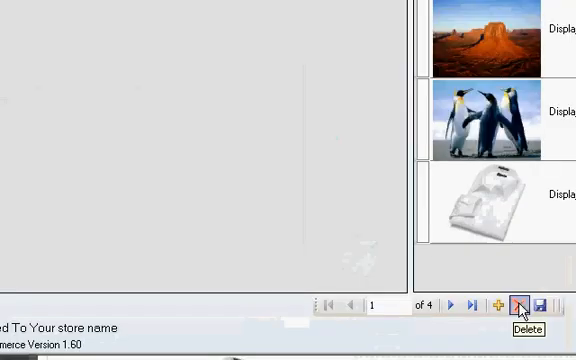
Step: Delete the extra pictures, leaving only the shirt image on the Arrow Men's product
click(518, 304)
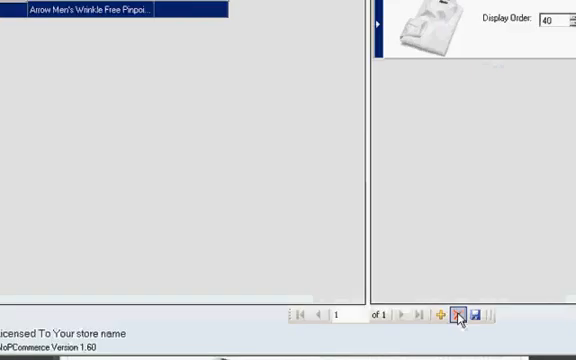
click(460, 316)
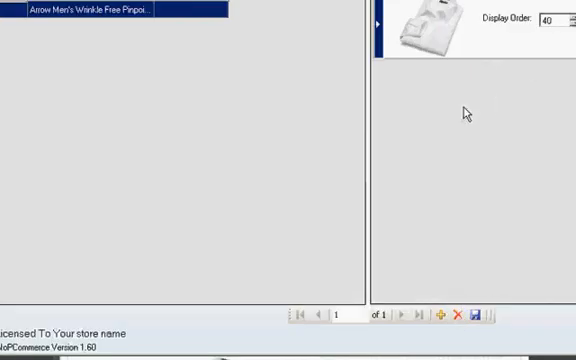